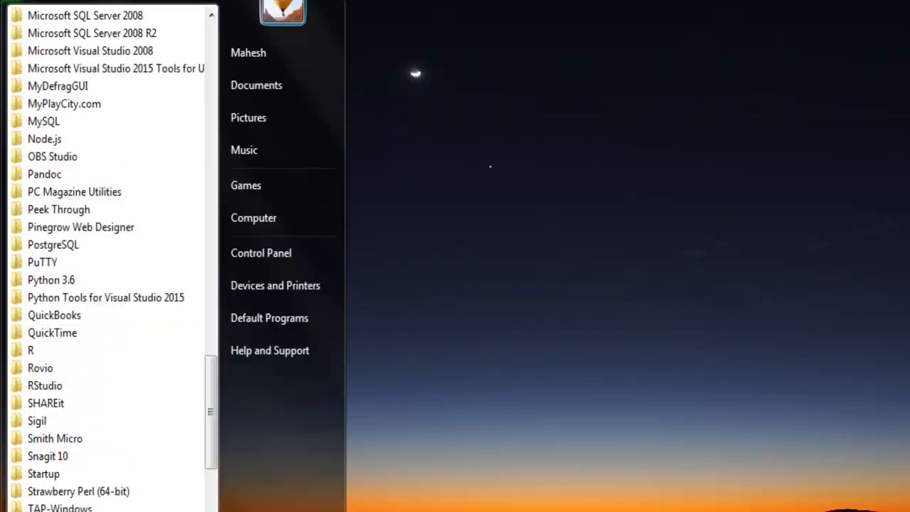
# Open the PostgreSQL folder in All Programs and launch PostgreSQL 10's PSQL shell.
pyautogui.click(52, 244)
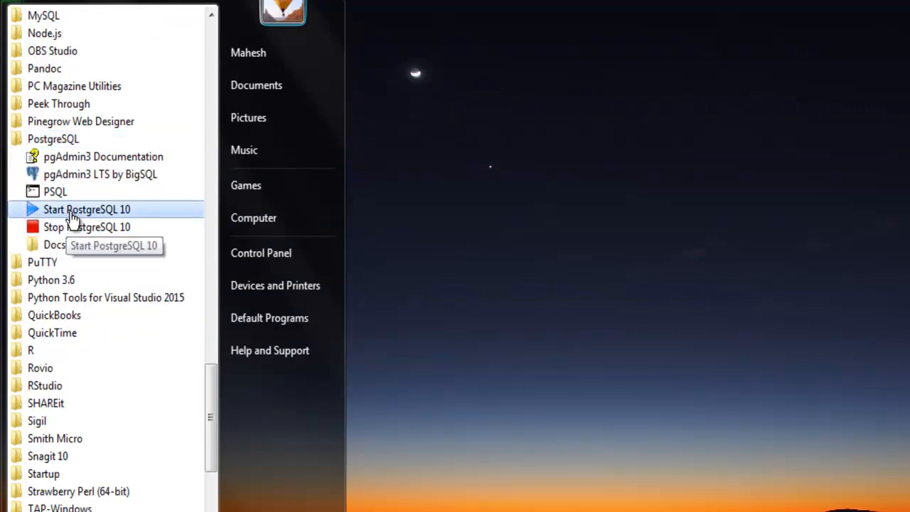
pyautogui.moveTo(53, 139)
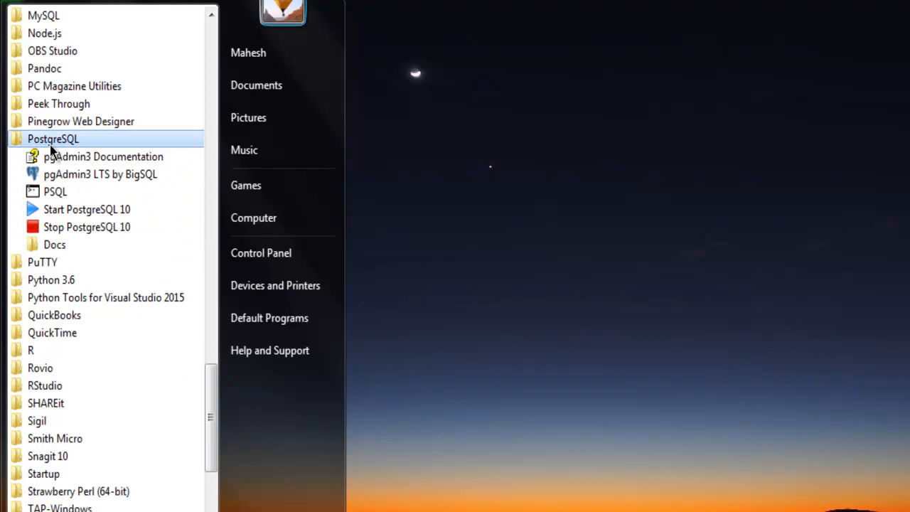
pyautogui.moveTo(98, 142)
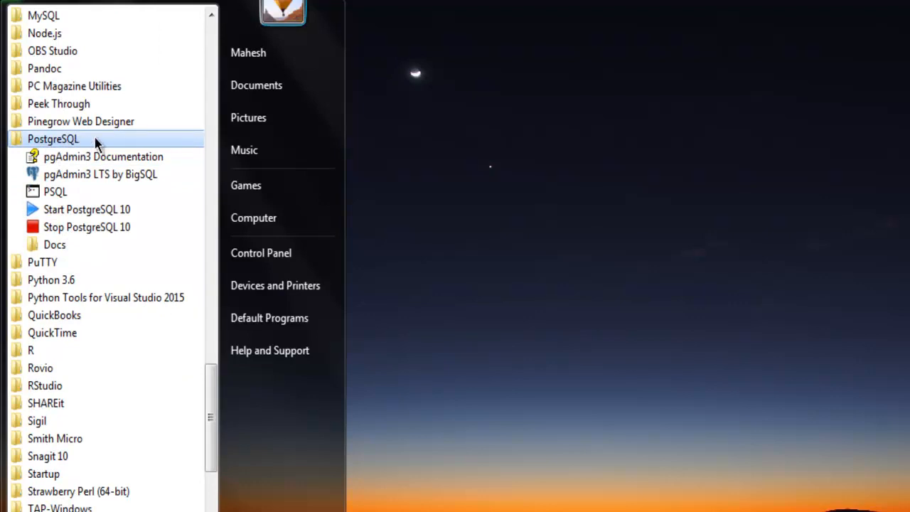
pyautogui.moveTo(86, 209)
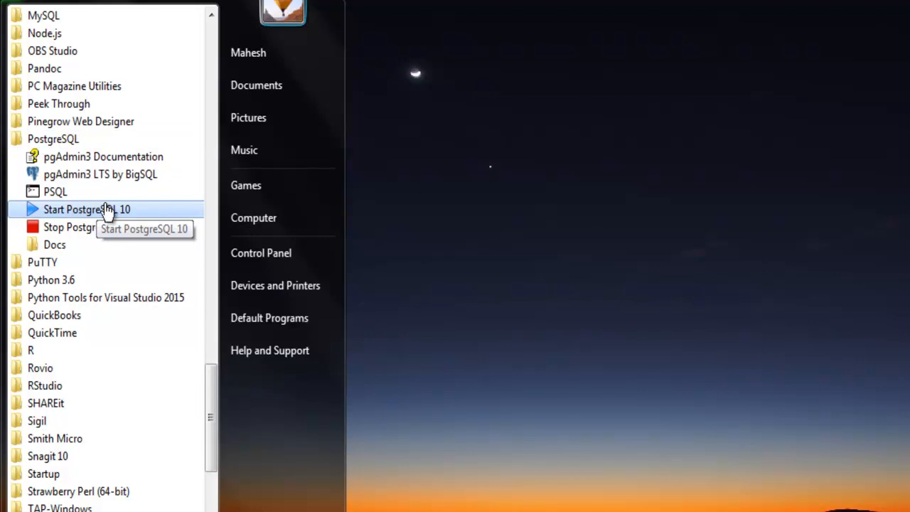
pyautogui.click(55, 192)
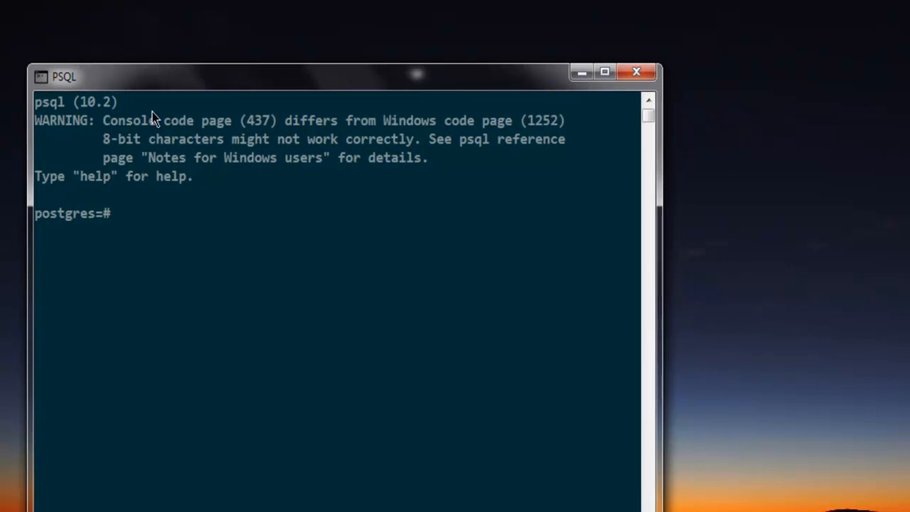
# List all available databases with \l.
pyautogui.write('\\')
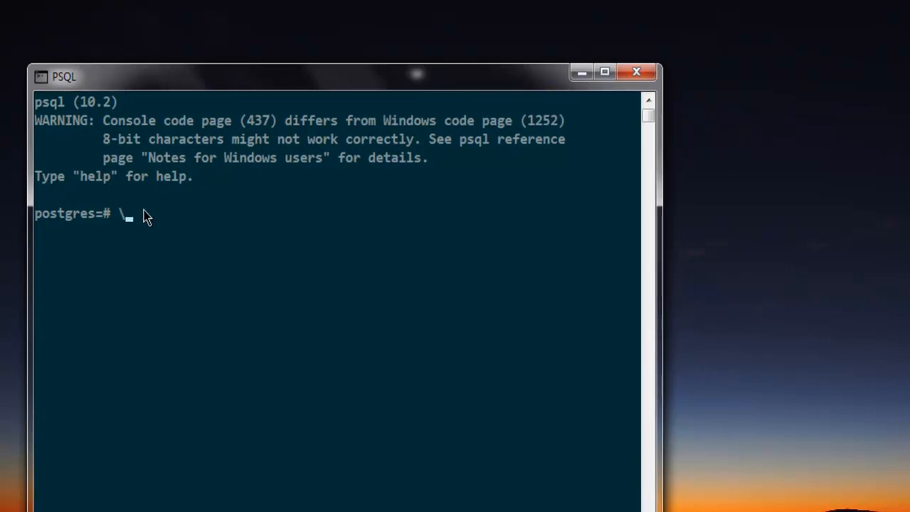
pyautogui.write('l')
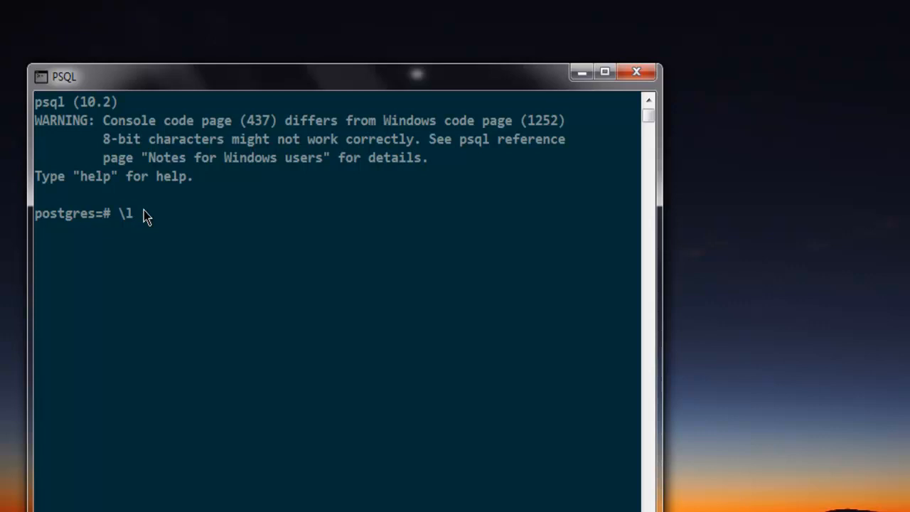
pyautogui.press('Return')
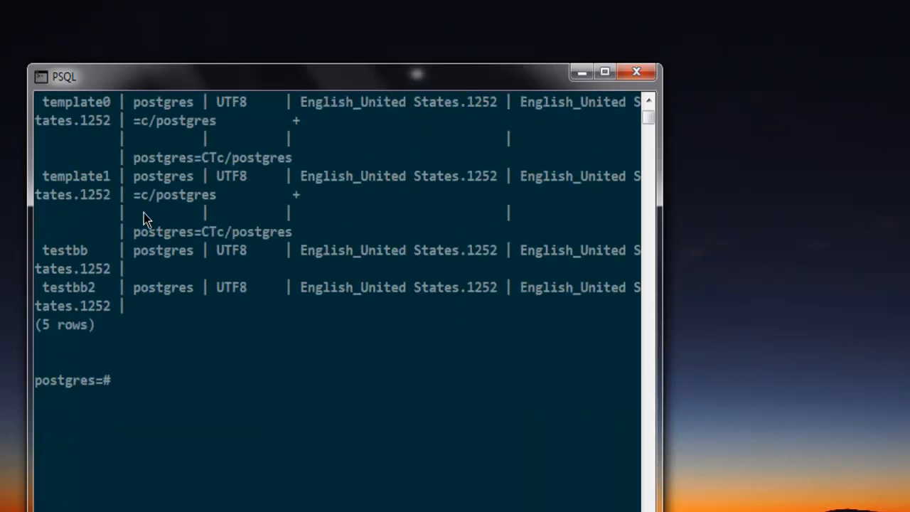
pyautogui.moveTo(210, 254)
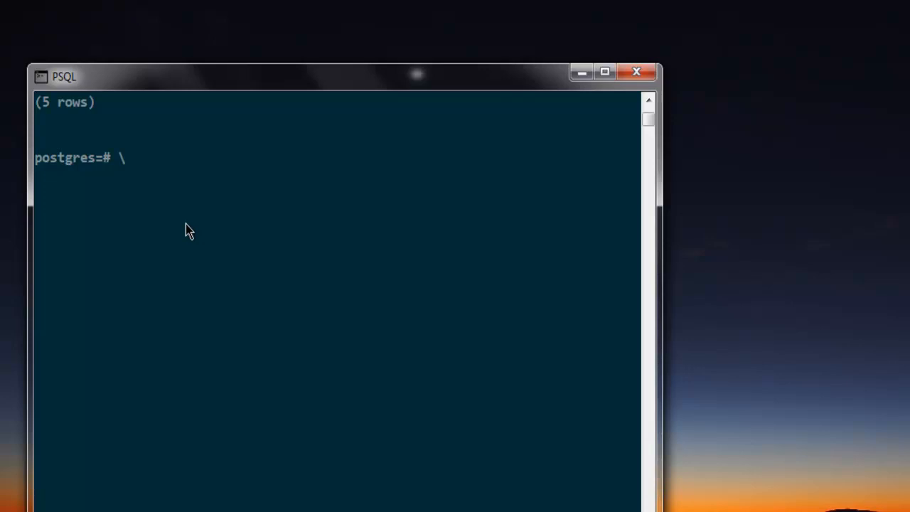
# Connect the session to the testbb database with \c testbb.
pyautogui.write('c')
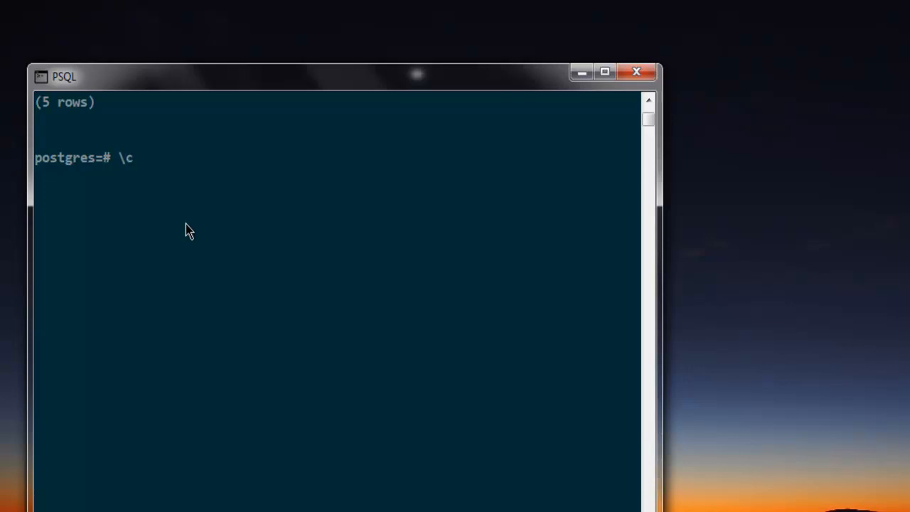
pyautogui.write('testbb')
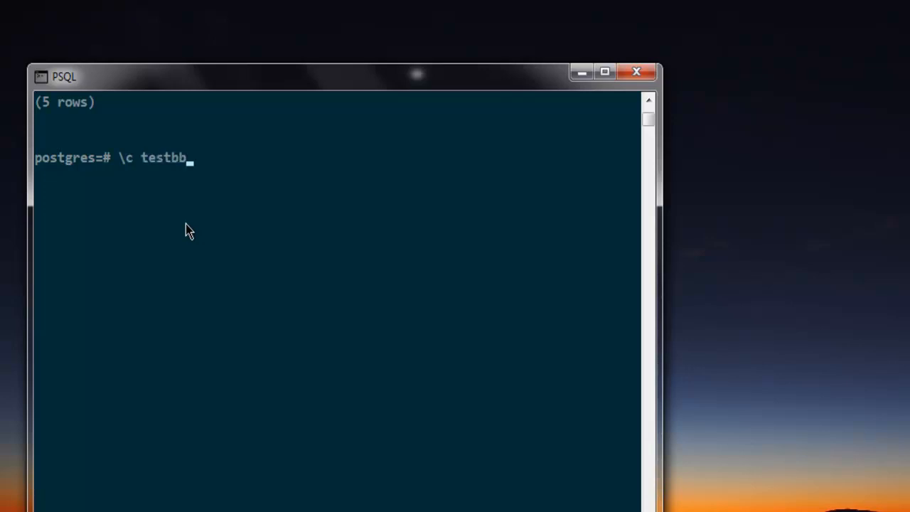
pyautogui.press('Return')
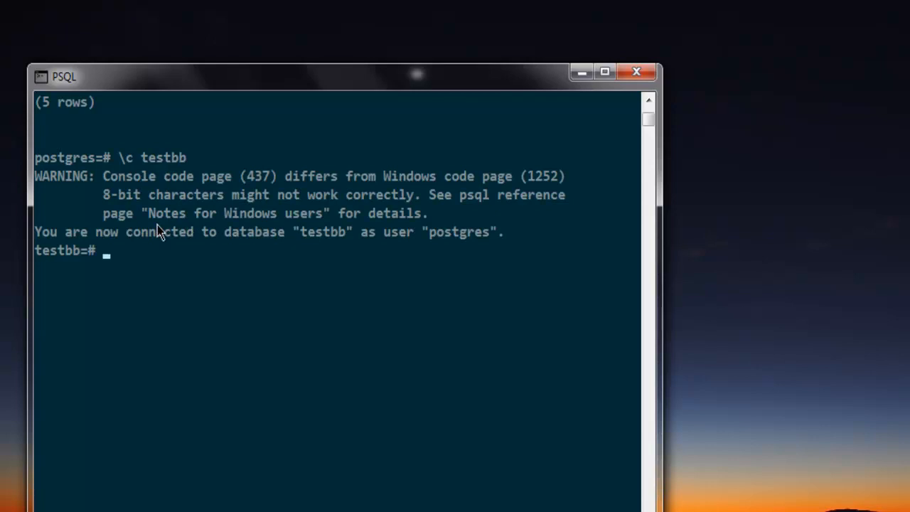
pyautogui.scroll(-3)
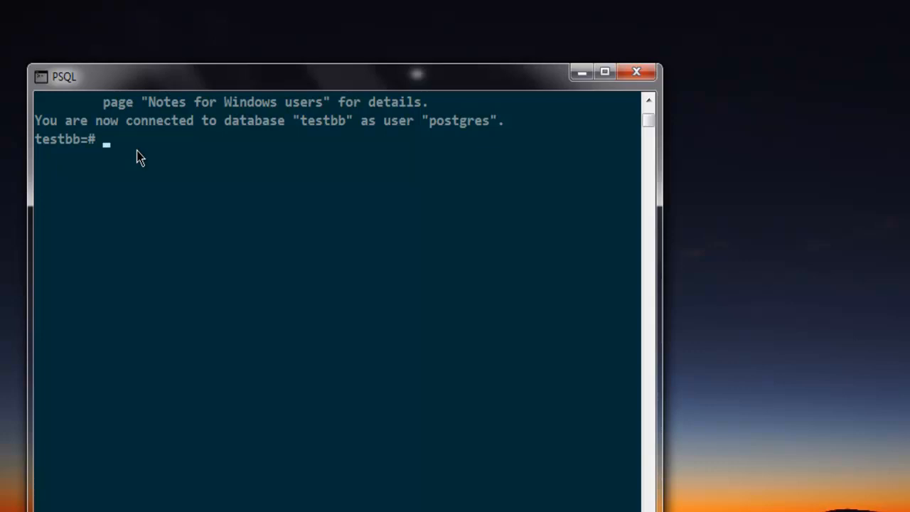
# Discard the partial 'INSERT INTO profile(' line and list testbb relations with \d.
pyautogui.write('I')
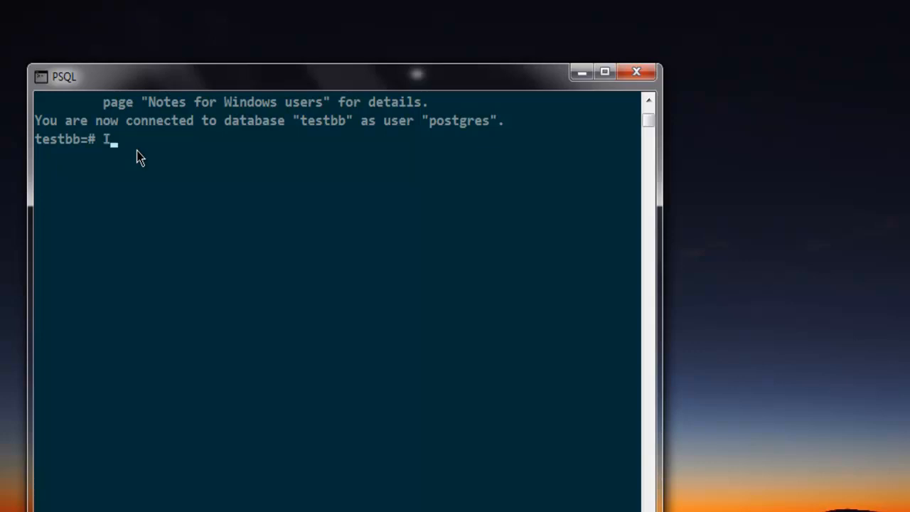
pyautogui.write('INSERT INTO')
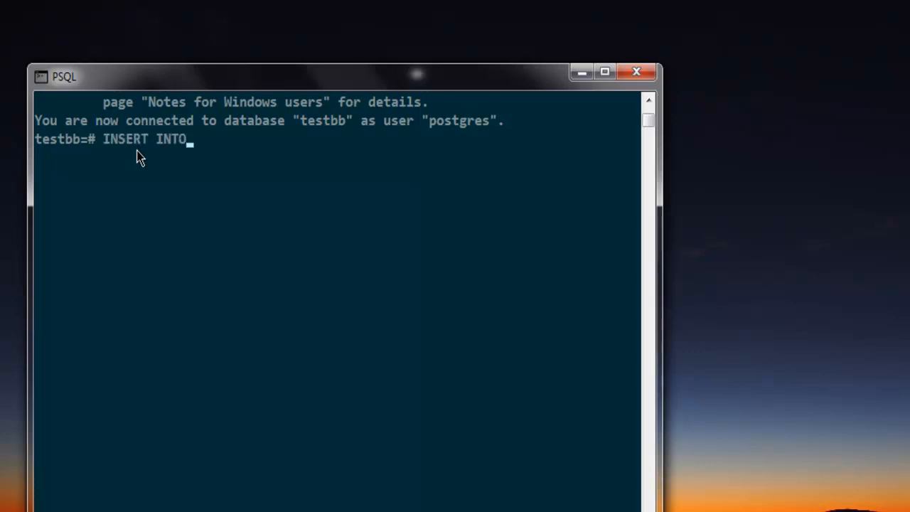
pyautogui.write('profile')
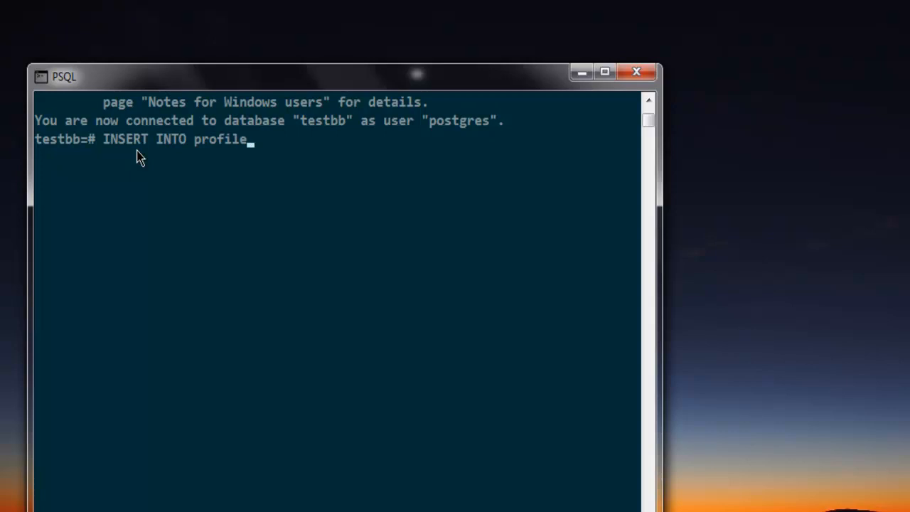
pyautogui.write('(')
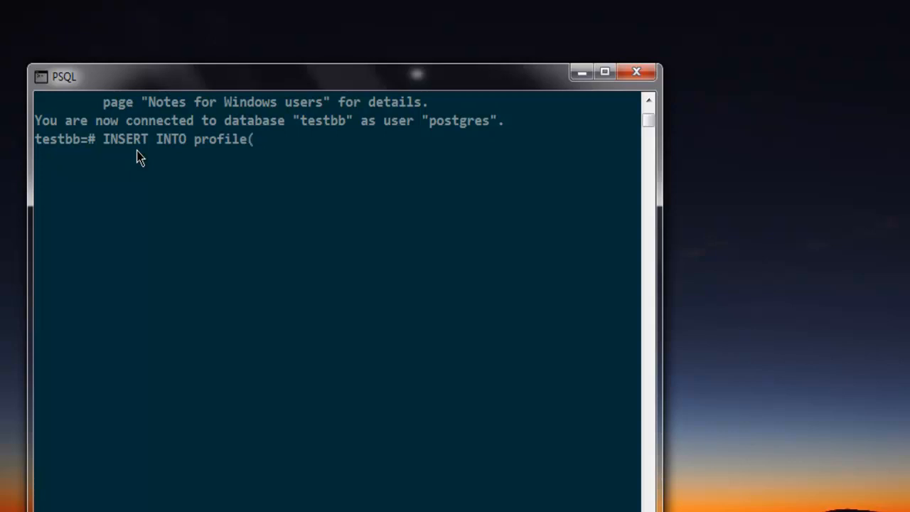
pyautogui.press('BackSpace')
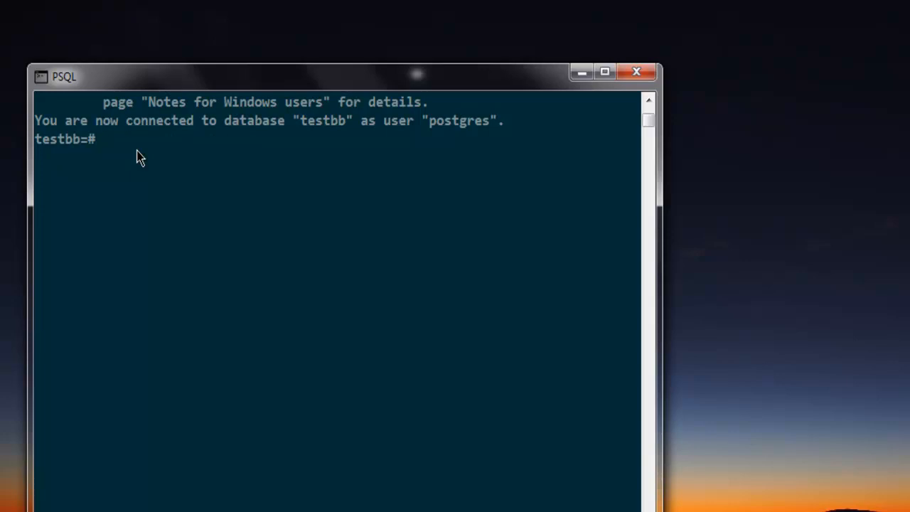
pyautogui.write('\\d')
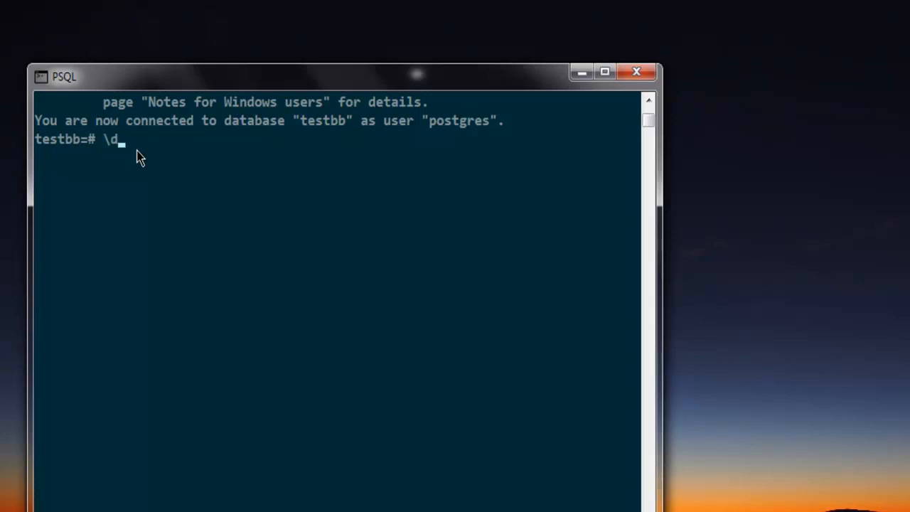
pyautogui.press('Return')
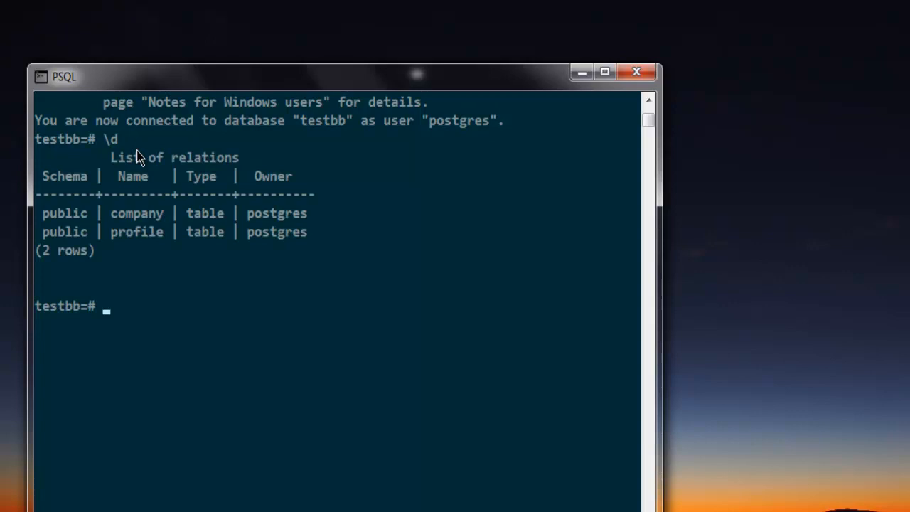
pyautogui.moveTo(196, 244)
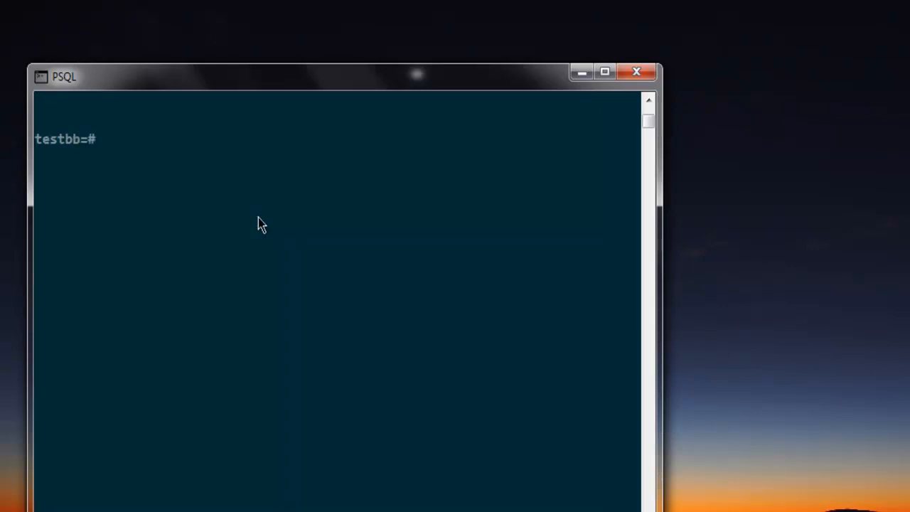
pyautogui.write('INSERT INTO')
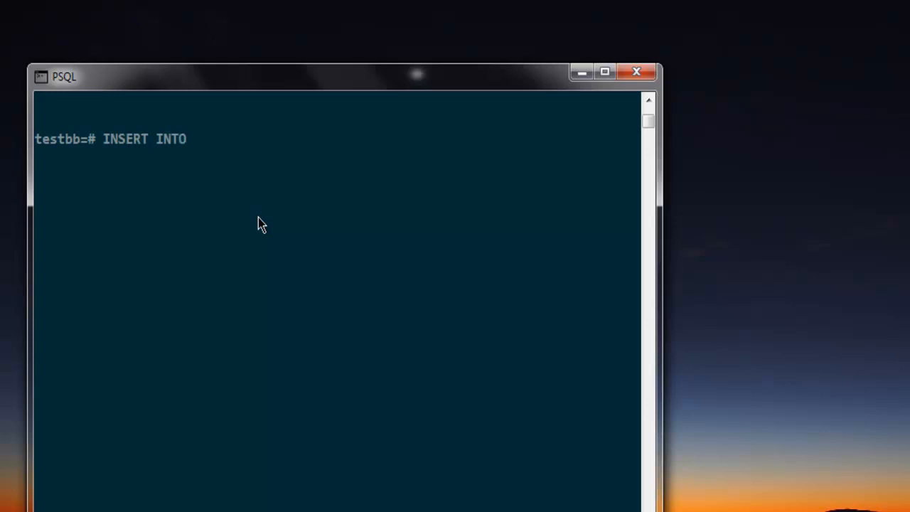
pyautogui.write('profile')
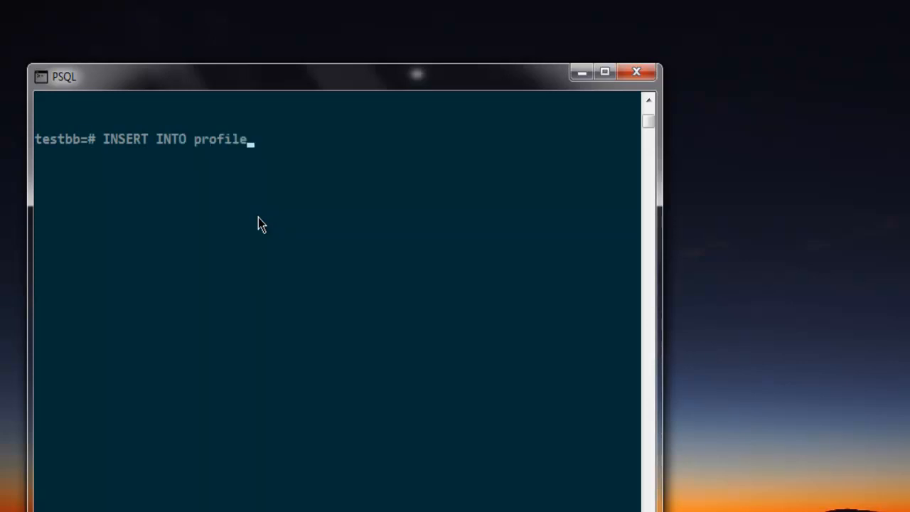
pyautogui.write('(id,')
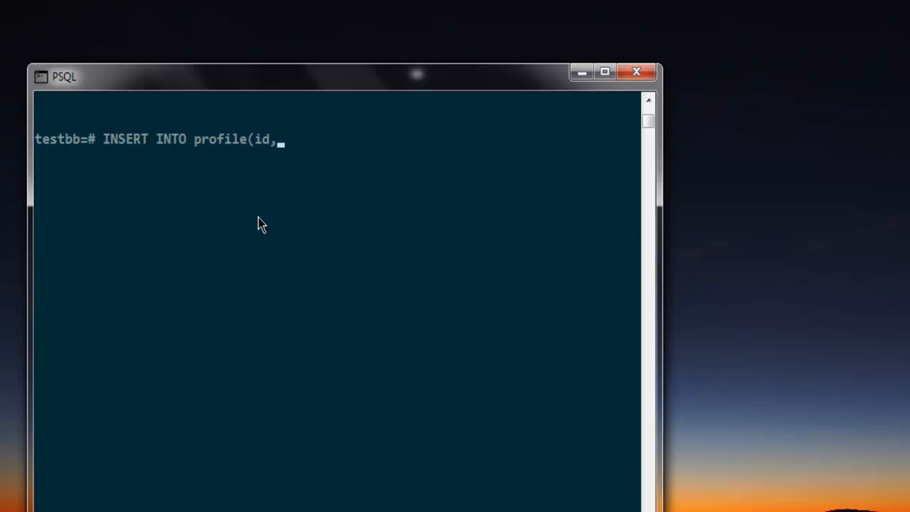
pyautogui.write('name,email')
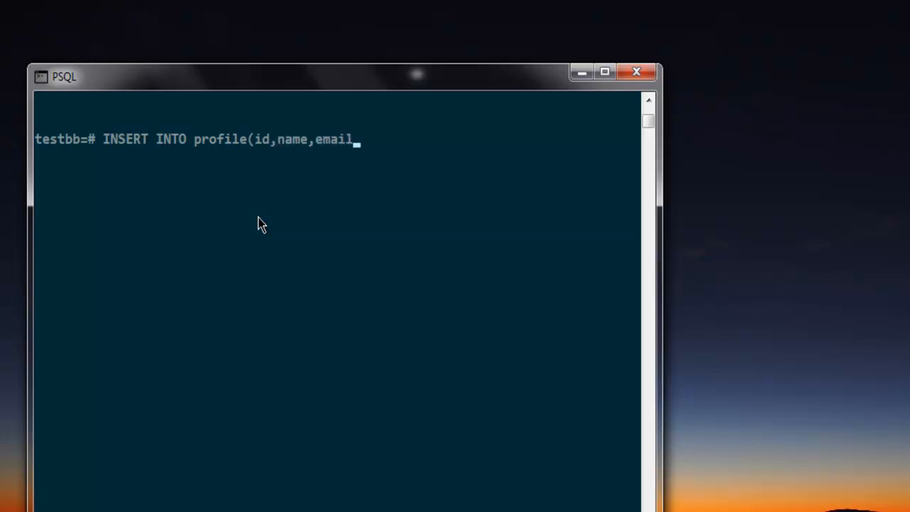
pyautogui.write(')VALUE')
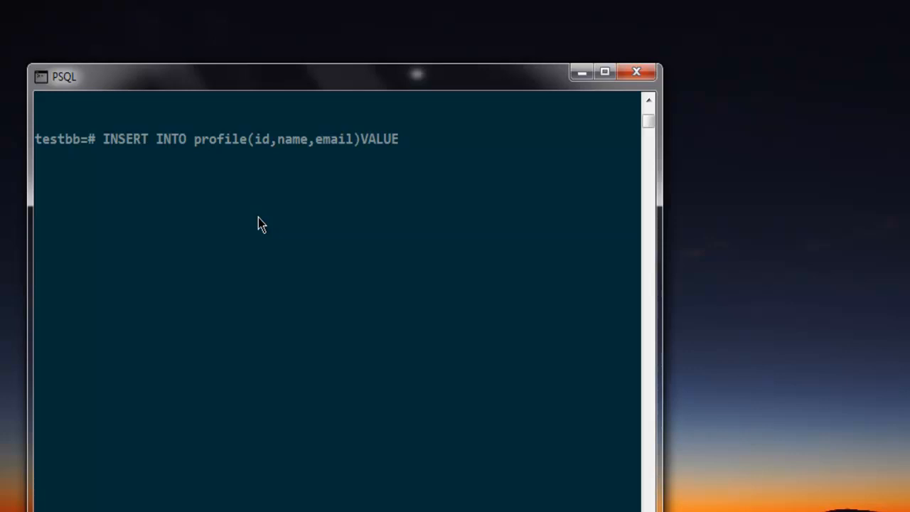
pyautogui.write('S(')
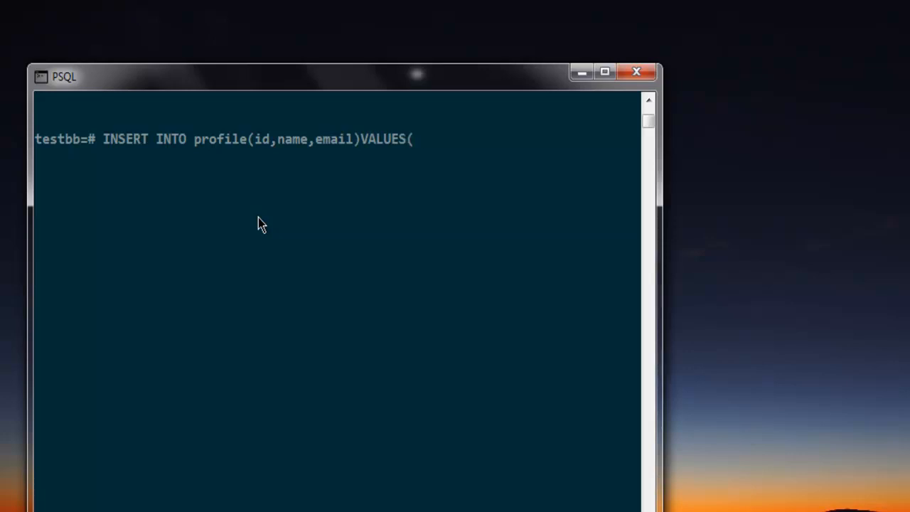
pyautogui.write('1,')
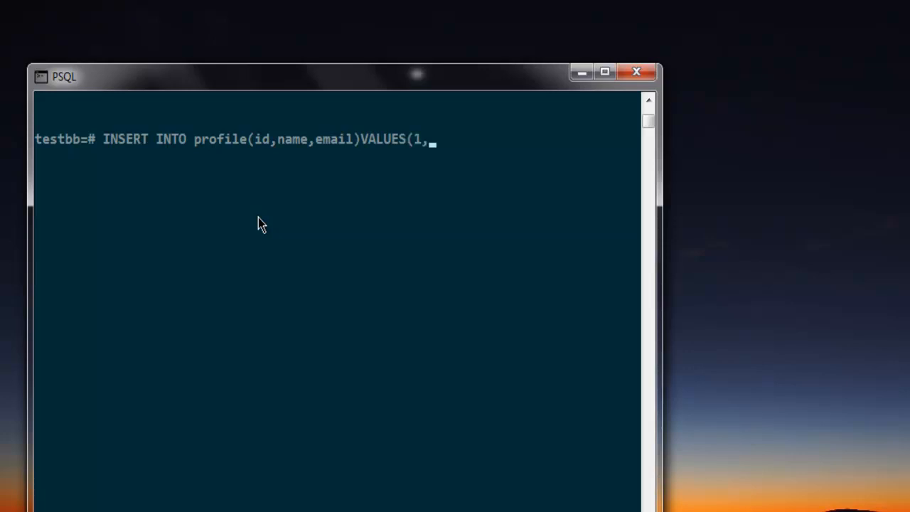
pyautogui.write("'Mahesh")
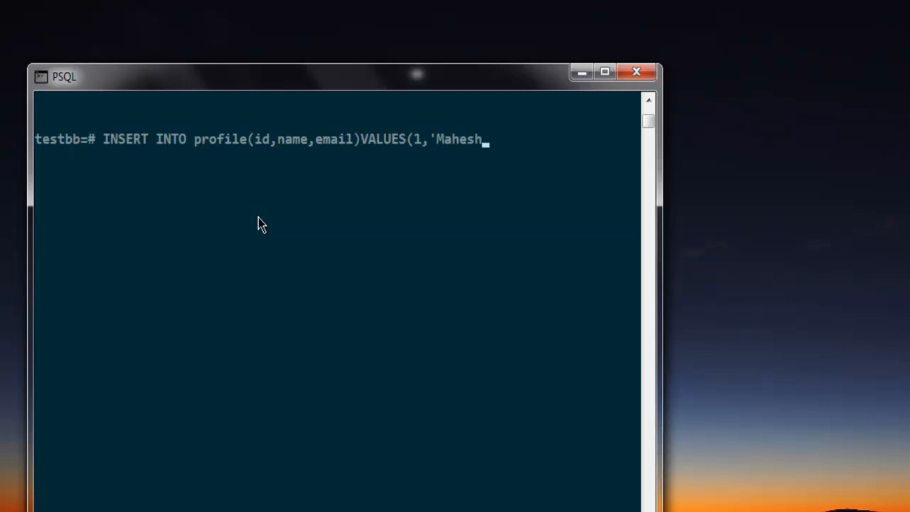
pyautogui.write("','")
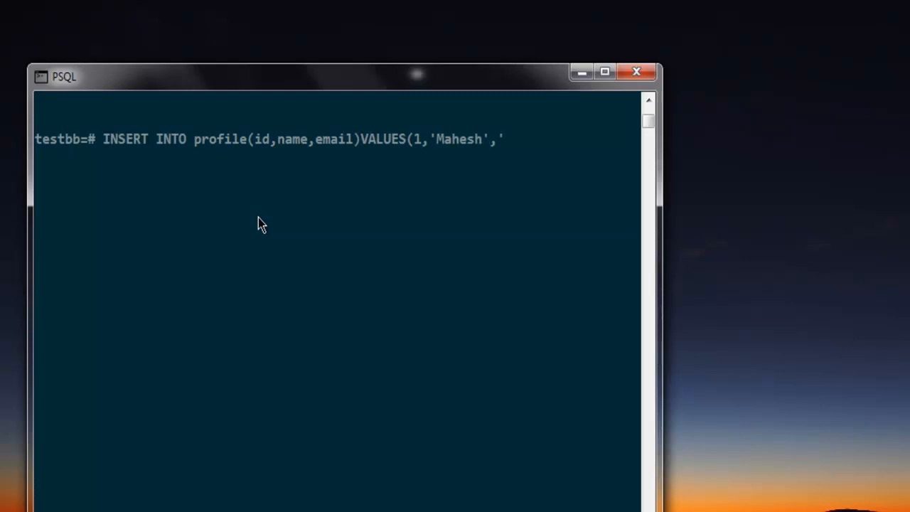
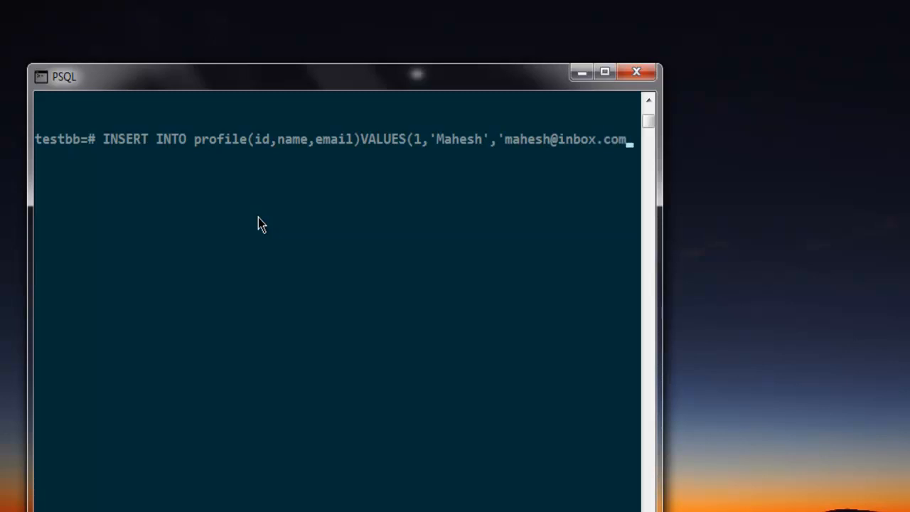
pyautogui.write("')")
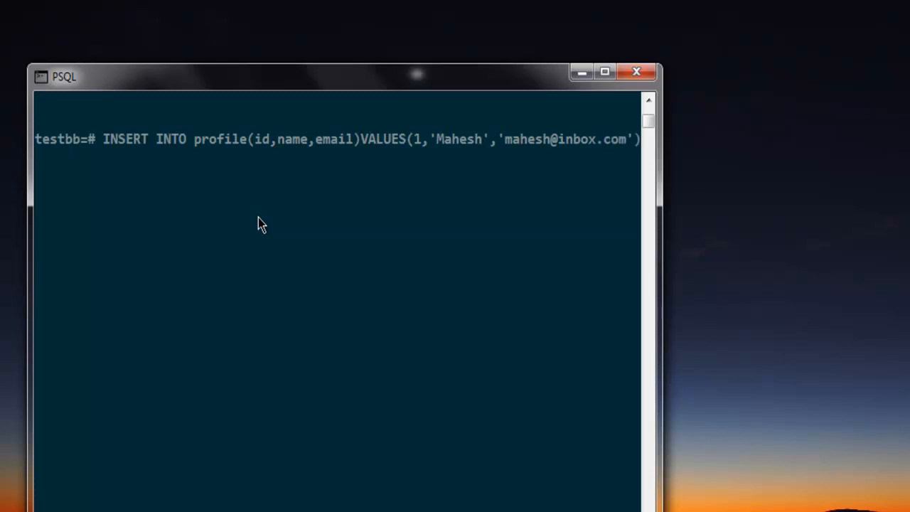
pyautogui.press('Return')
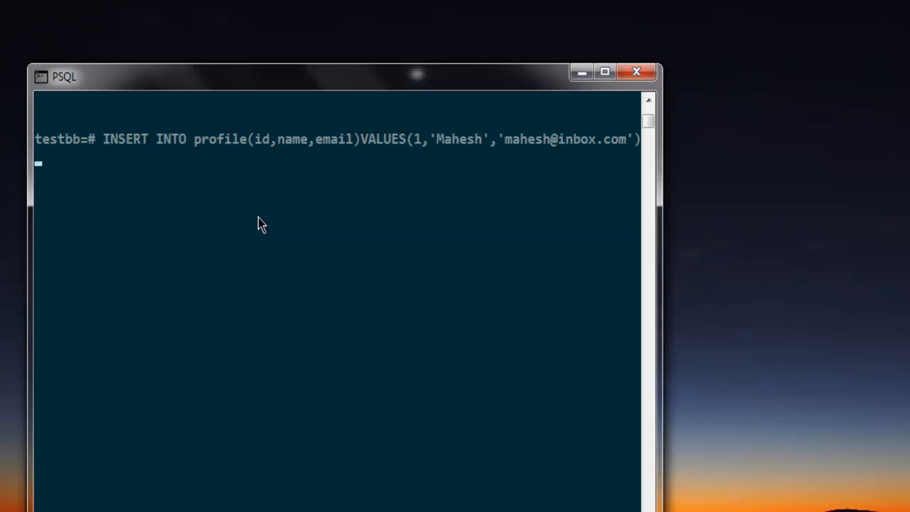
pyautogui.write(';')
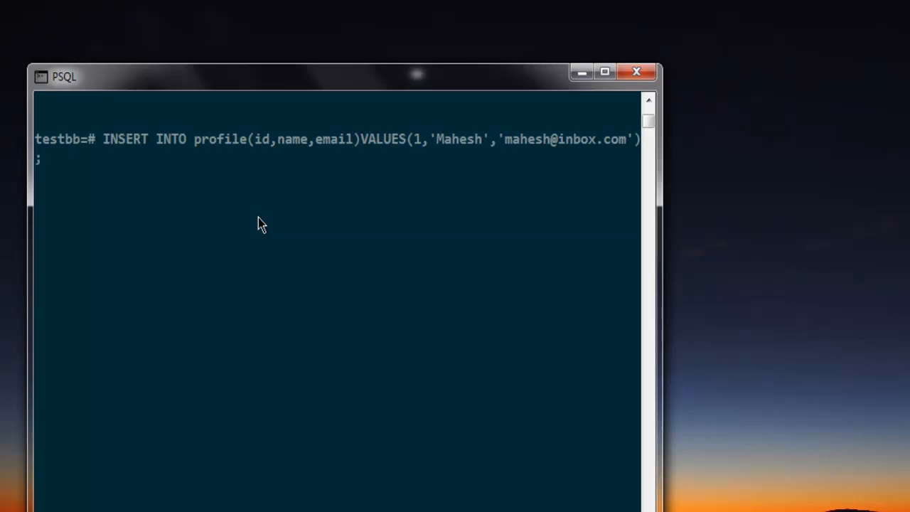
pyautogui.press('Return')
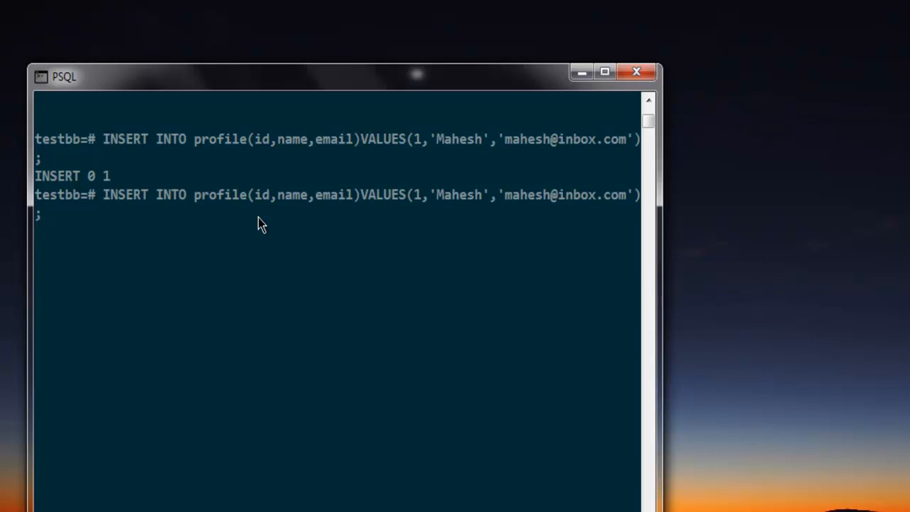
pyautogui.write('2')
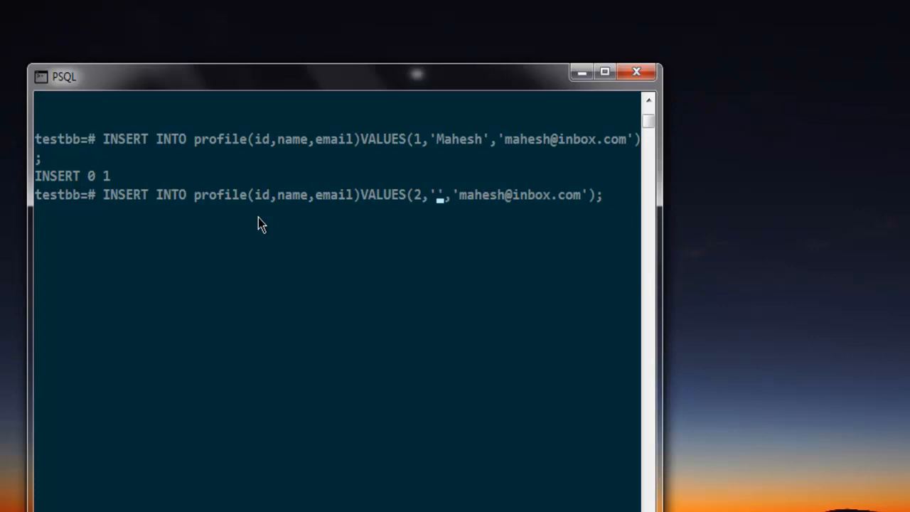
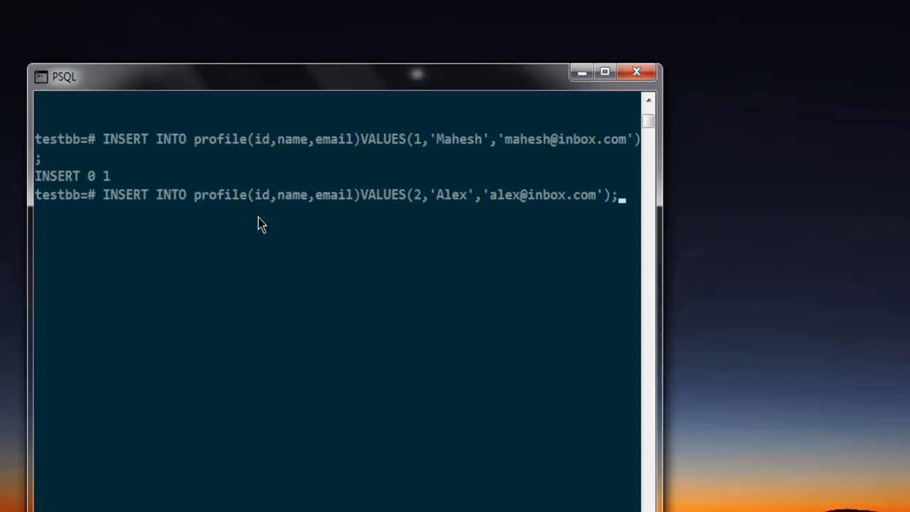
pyautogui.press('Return')
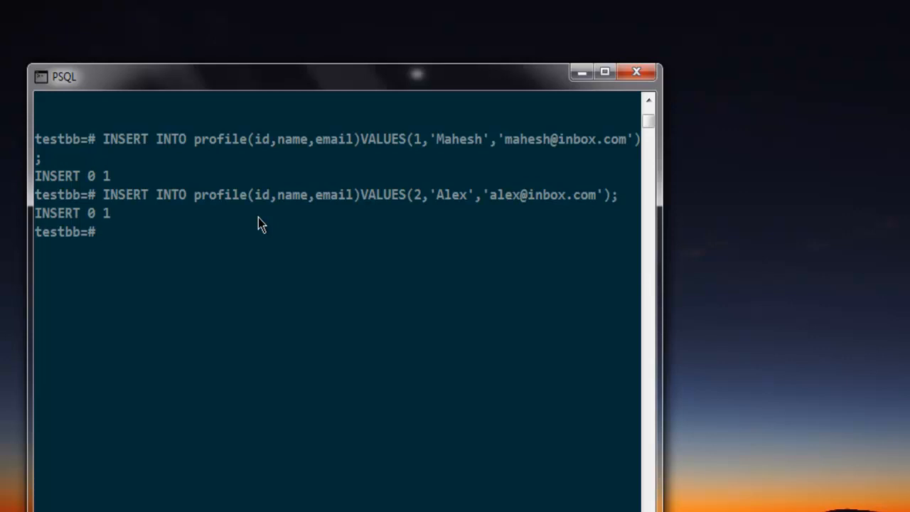